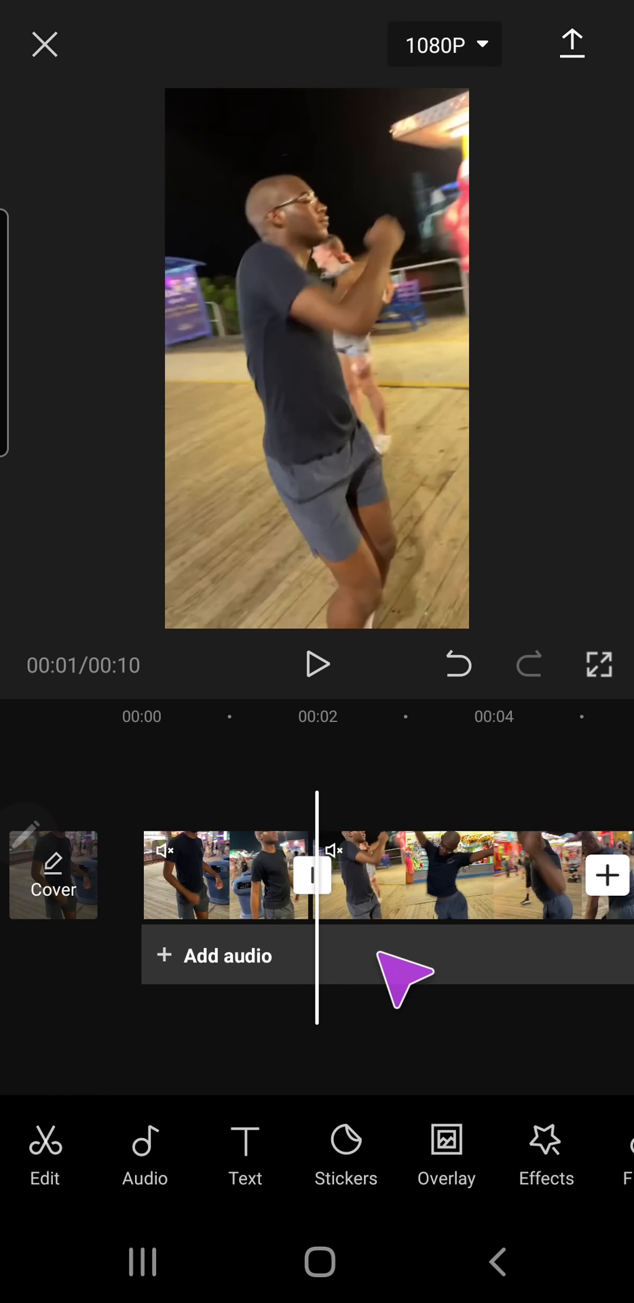
# Step: Slow the second timeline clip to 0.5x, stretching the edit to 19 seconds
pyautogui.click(224, 875)
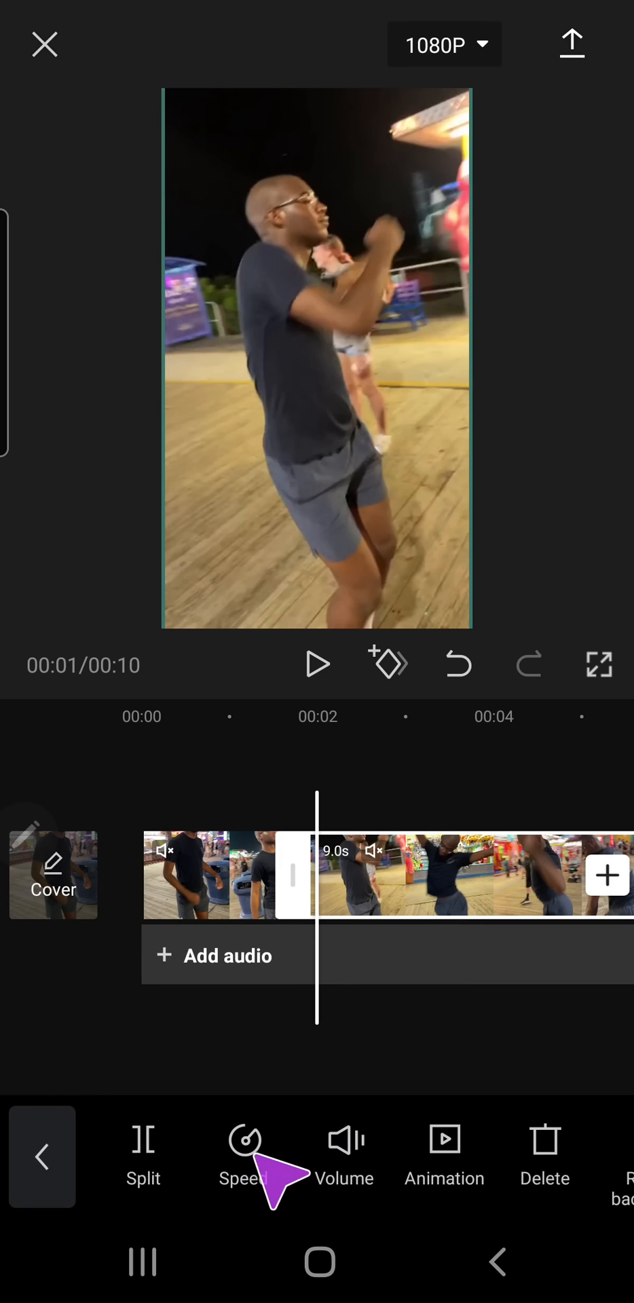
pyautogui.click(243, 1143)
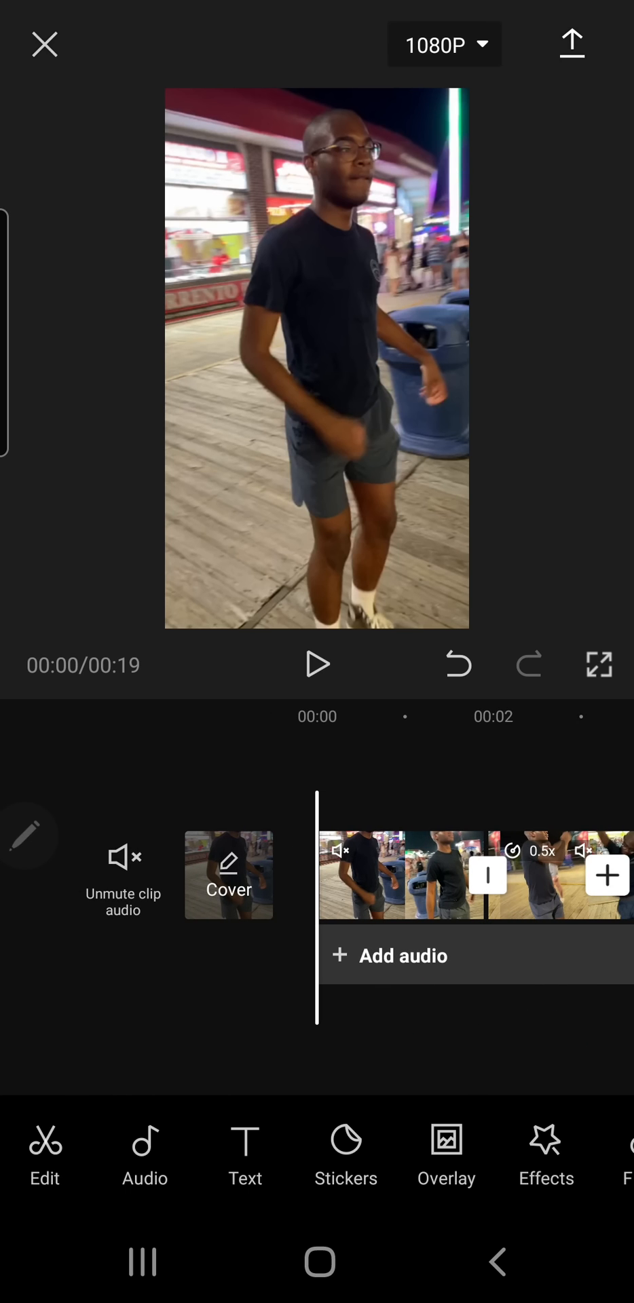
# Step: Turn the clip audio back on, preview the 19-second edit from the start, and return to the project list
pyautogui.click(317, 665)
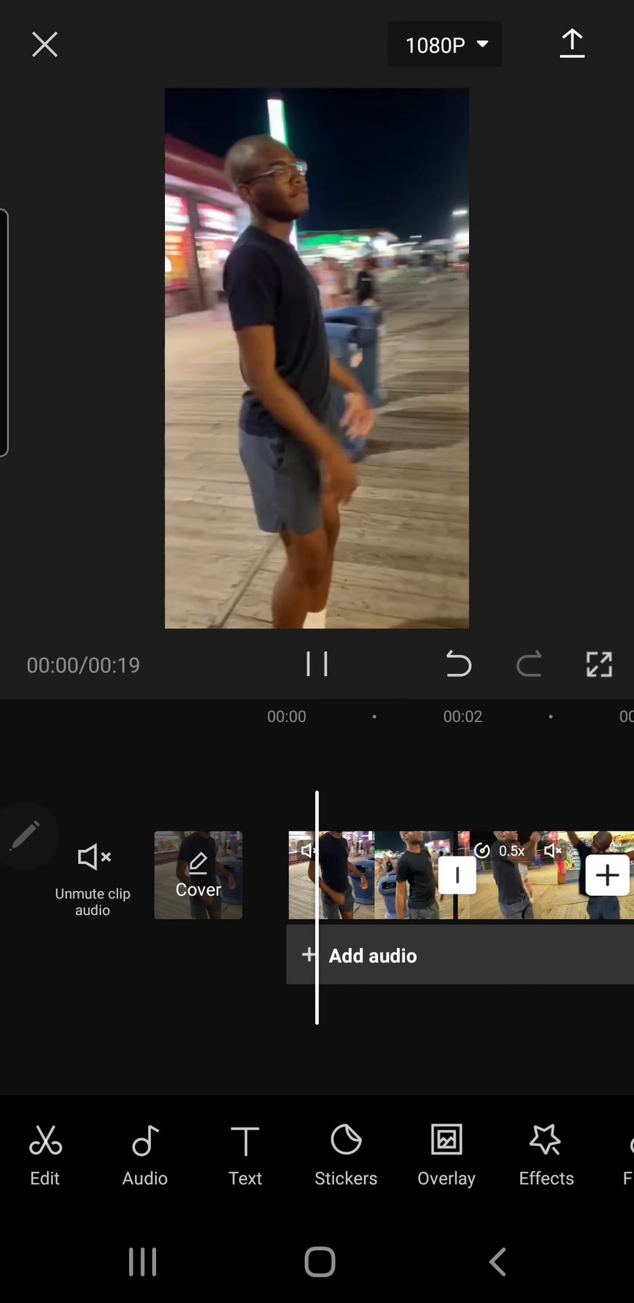
pyautogui.click(316, 665)
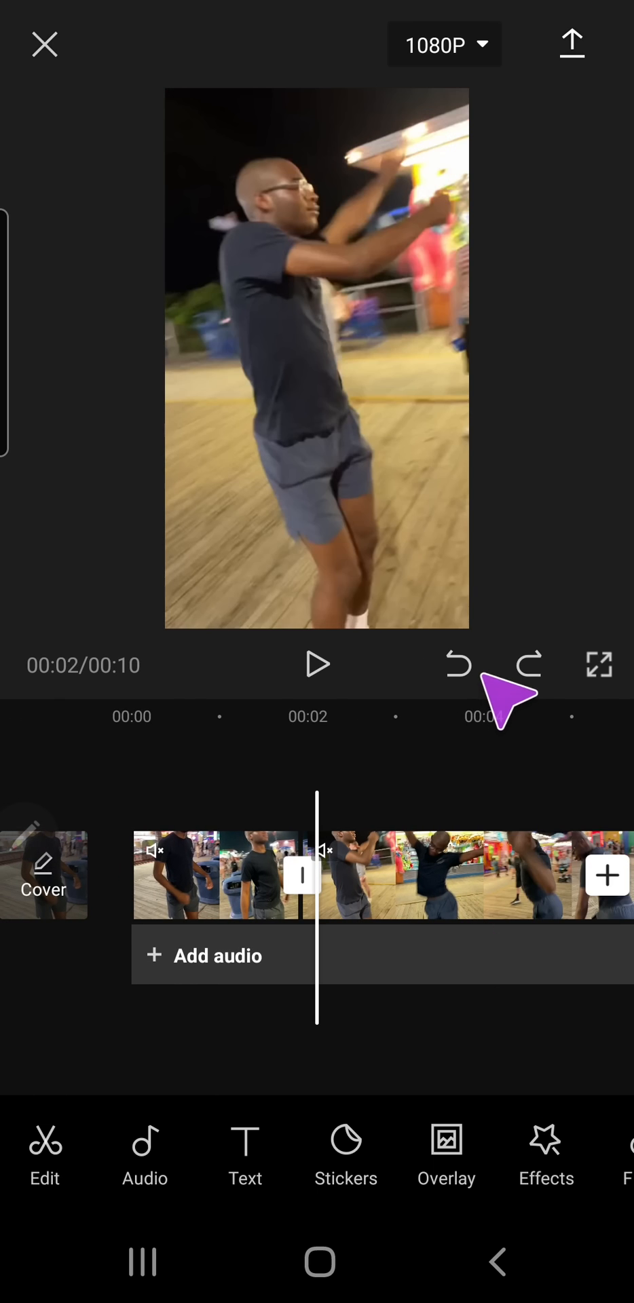
pyautogui.click(458, 665)
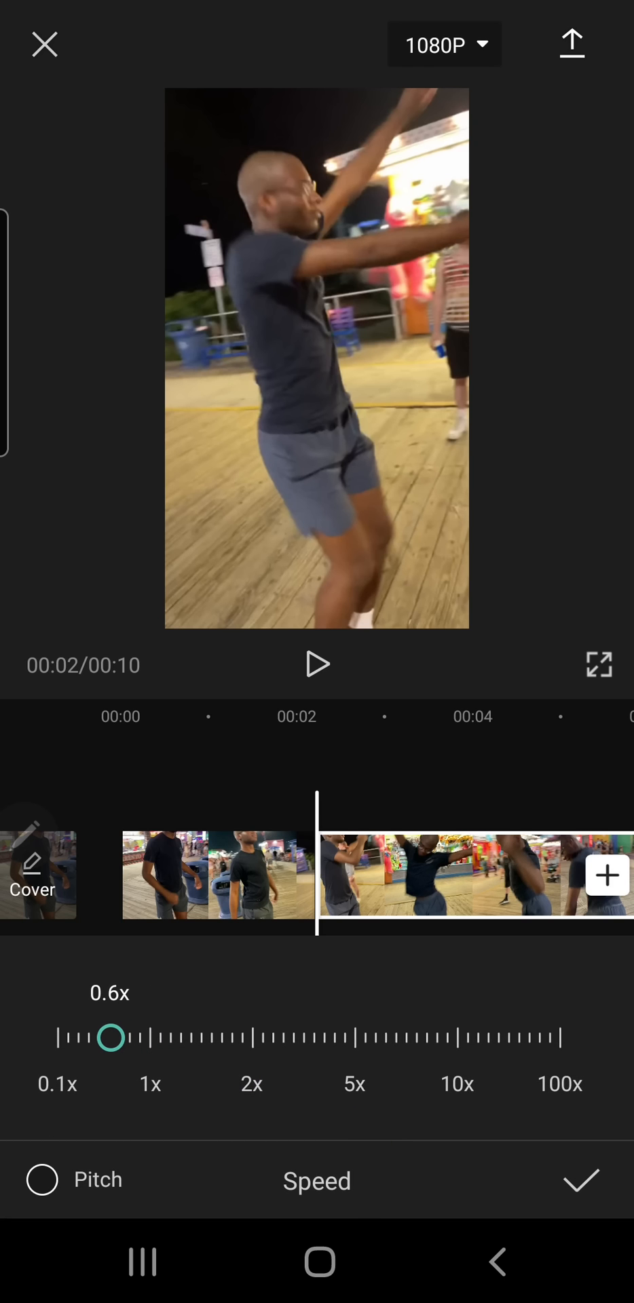
pyautogui.moveTo(112, 1036); pyautogui.dragTo(104, 1035)
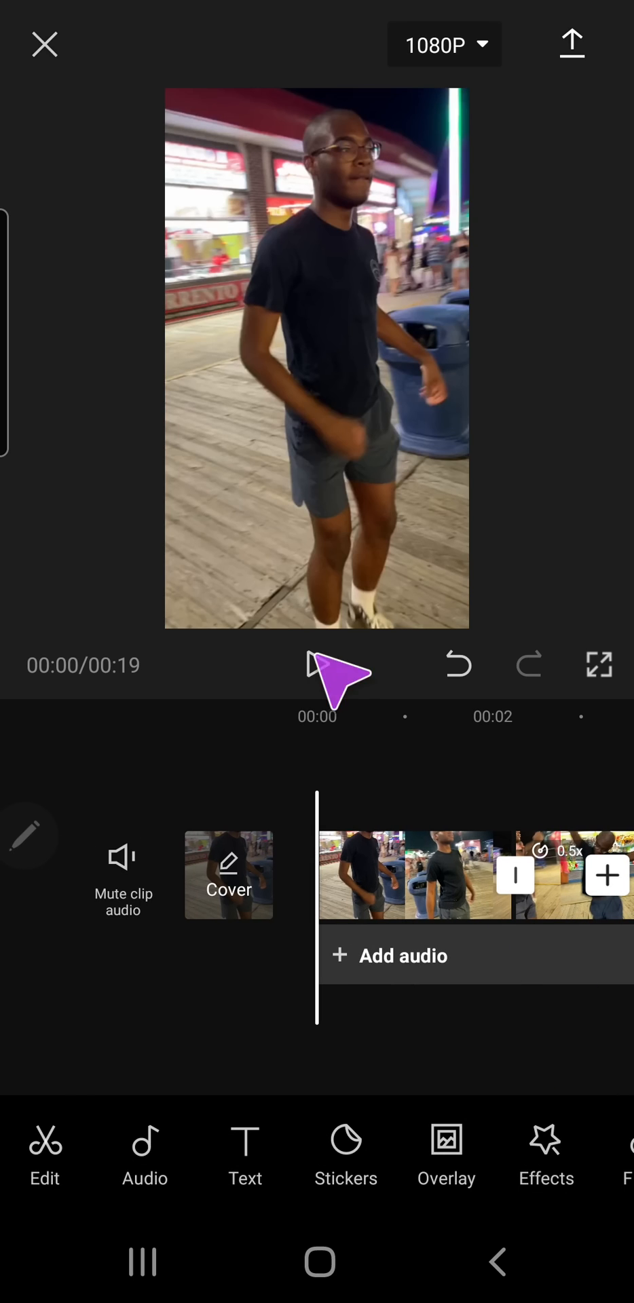
pyautogui.click(317, 673)
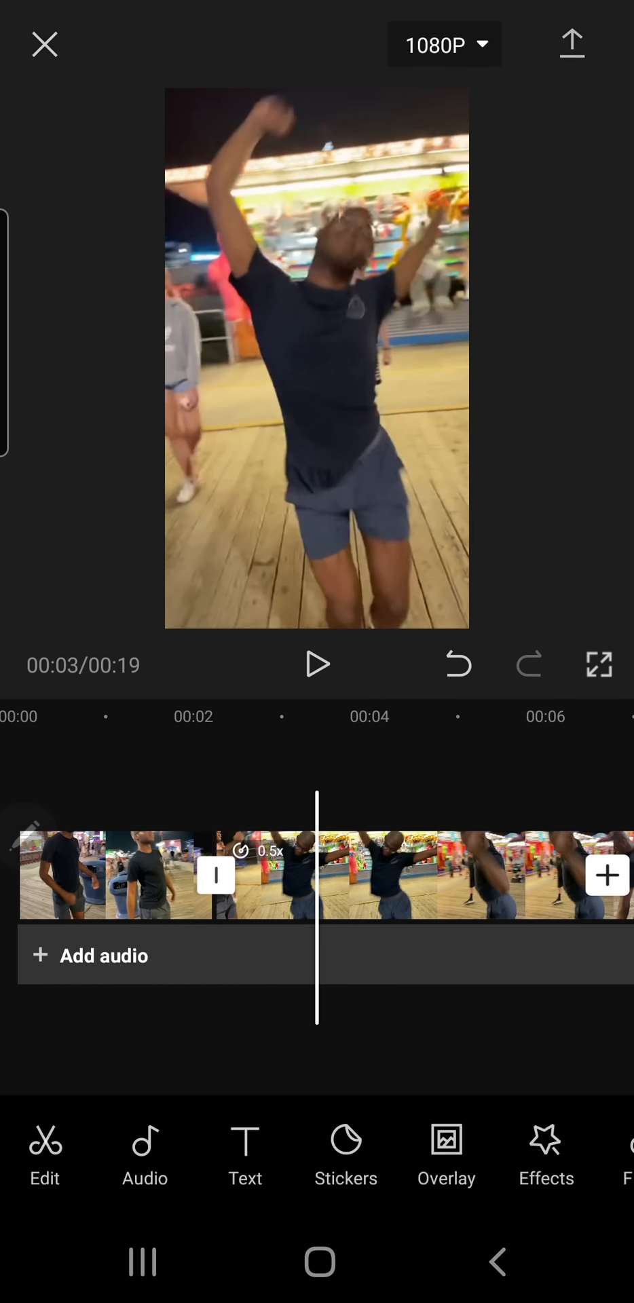
pyautogui.click(43, 44)
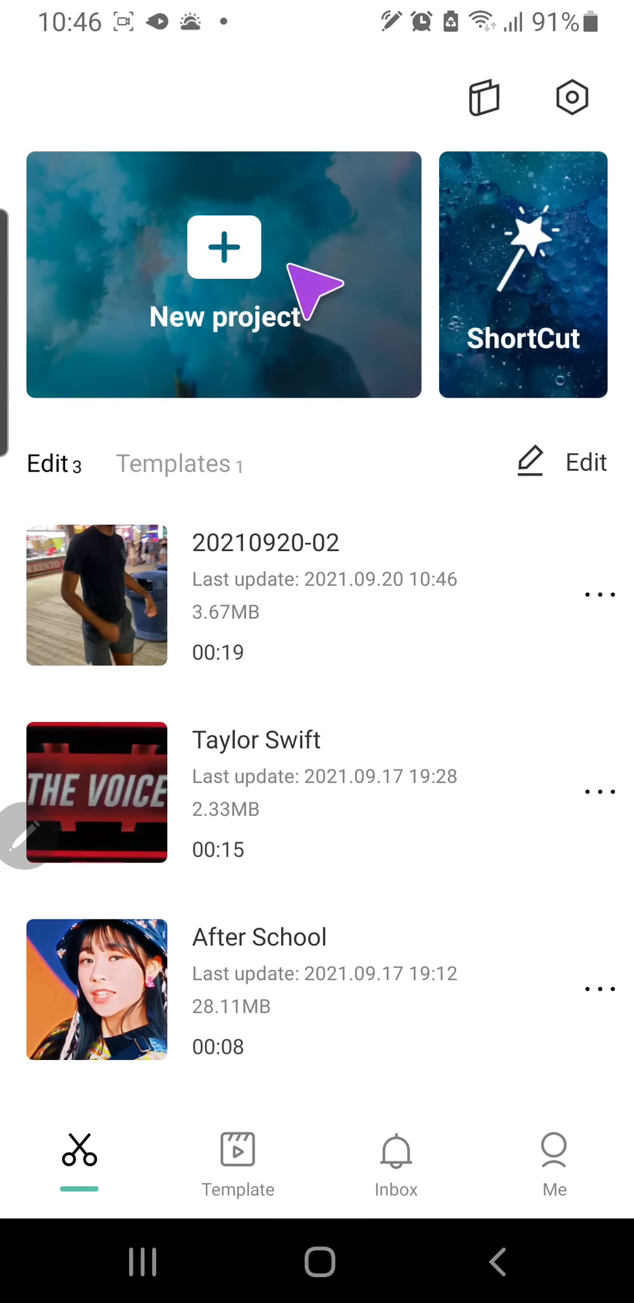
pyautogui.click(224, 249)
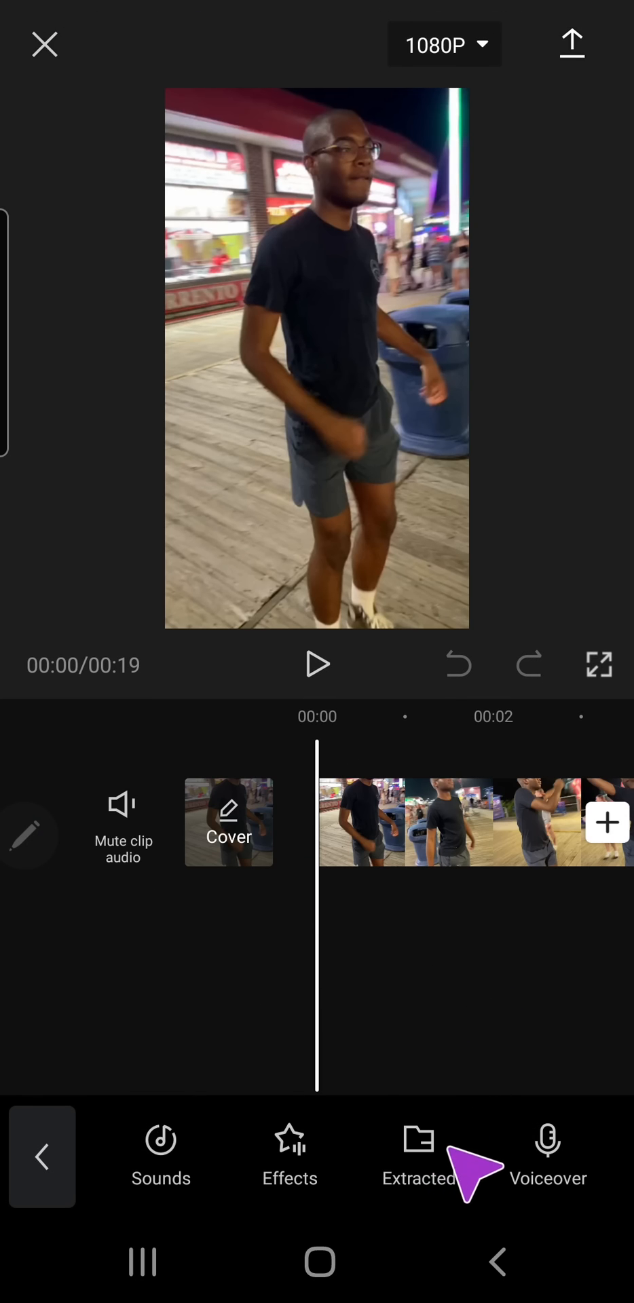
pyautogui.click(418, 1152)
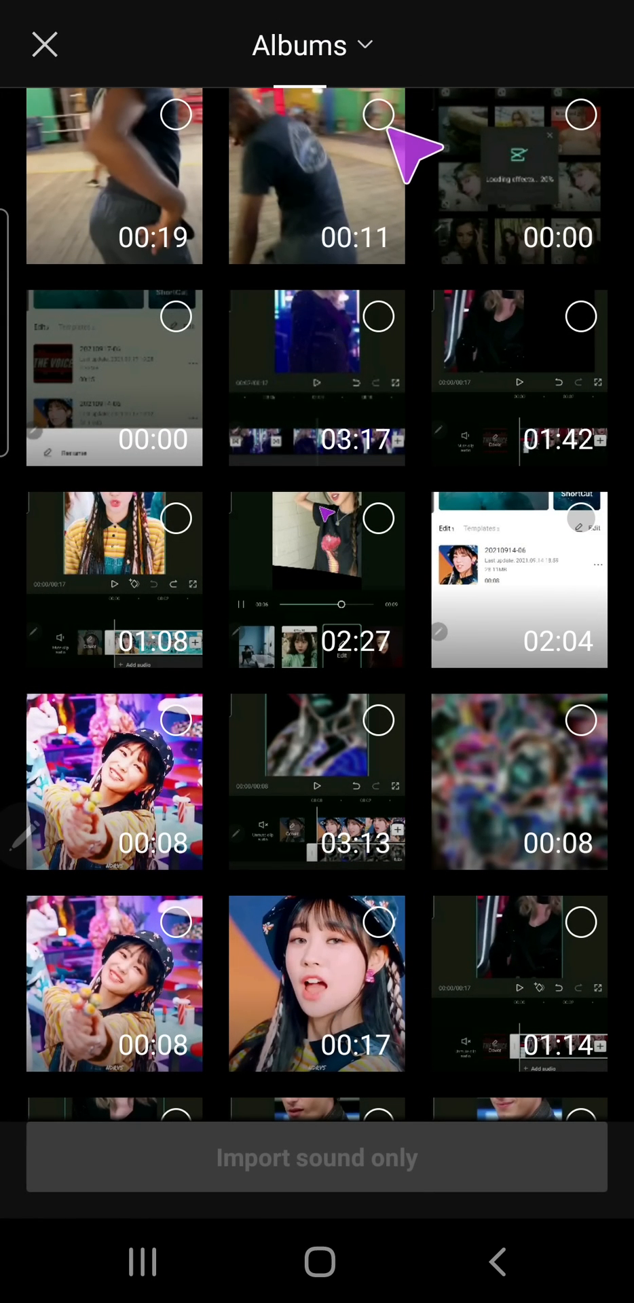
pyautogui.click(378, 114)
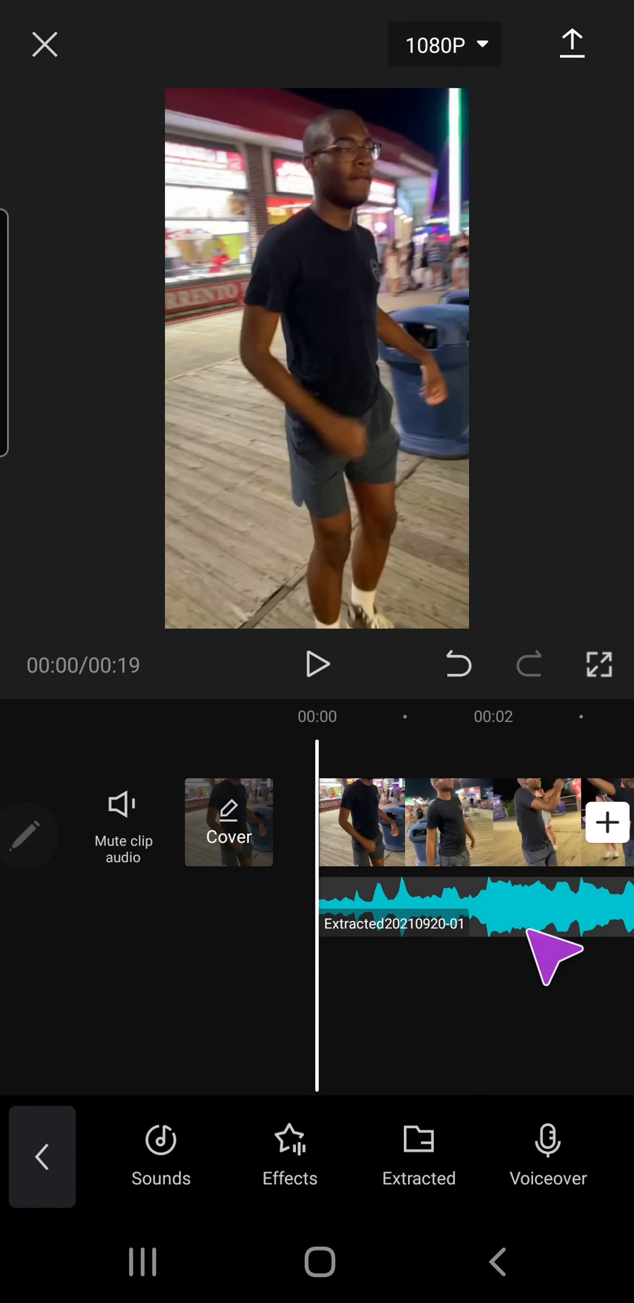
# Step: Match-cut the extracted audio with auto-generated Beat 2 markers
pyautogui.click(475, 906)
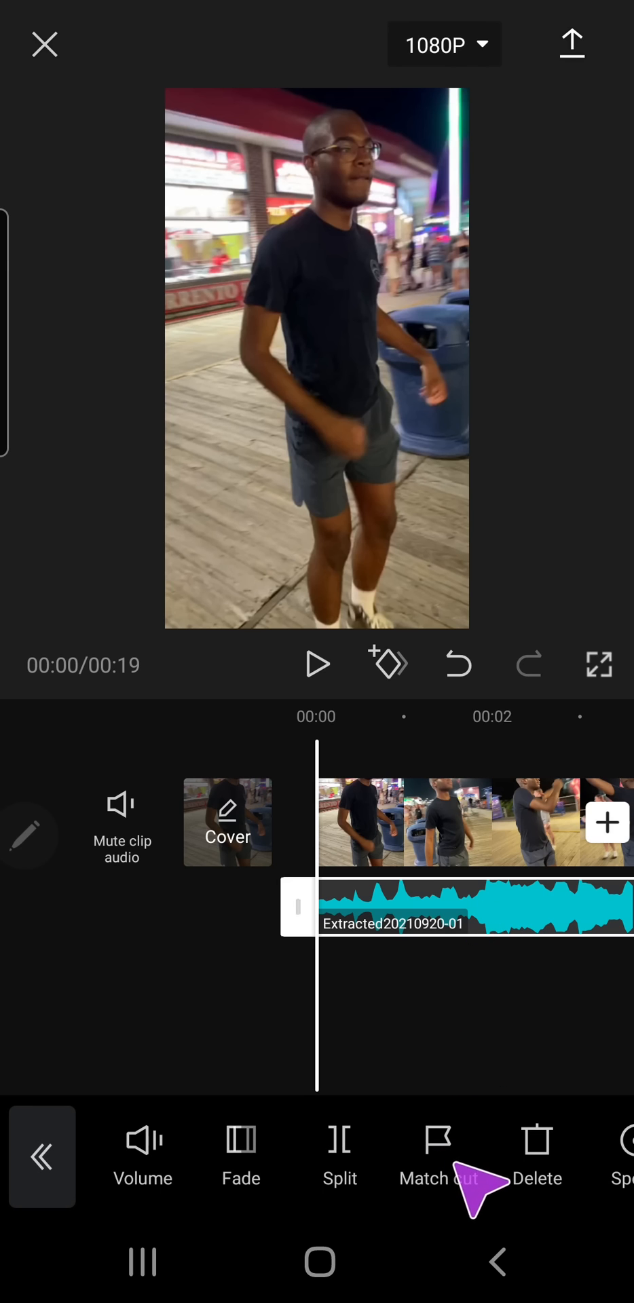
pyautogui.click(433, 1143)
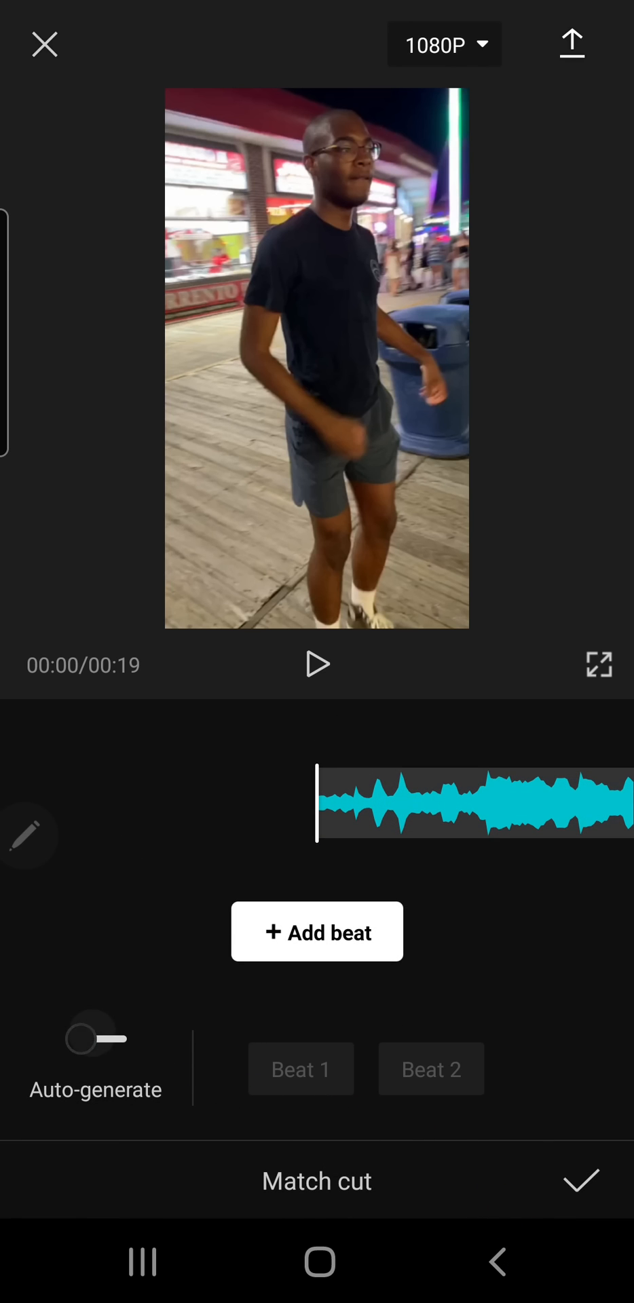
pyautogui.click(432, 1070)
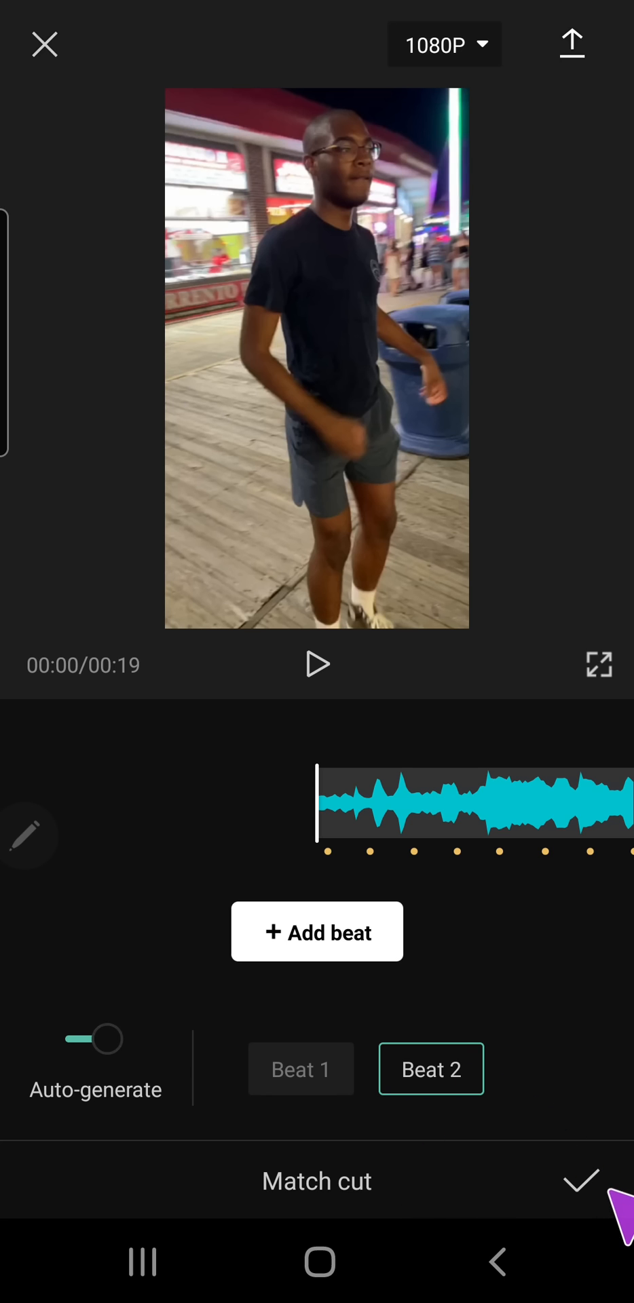
pyautogui.click(573, 1181)
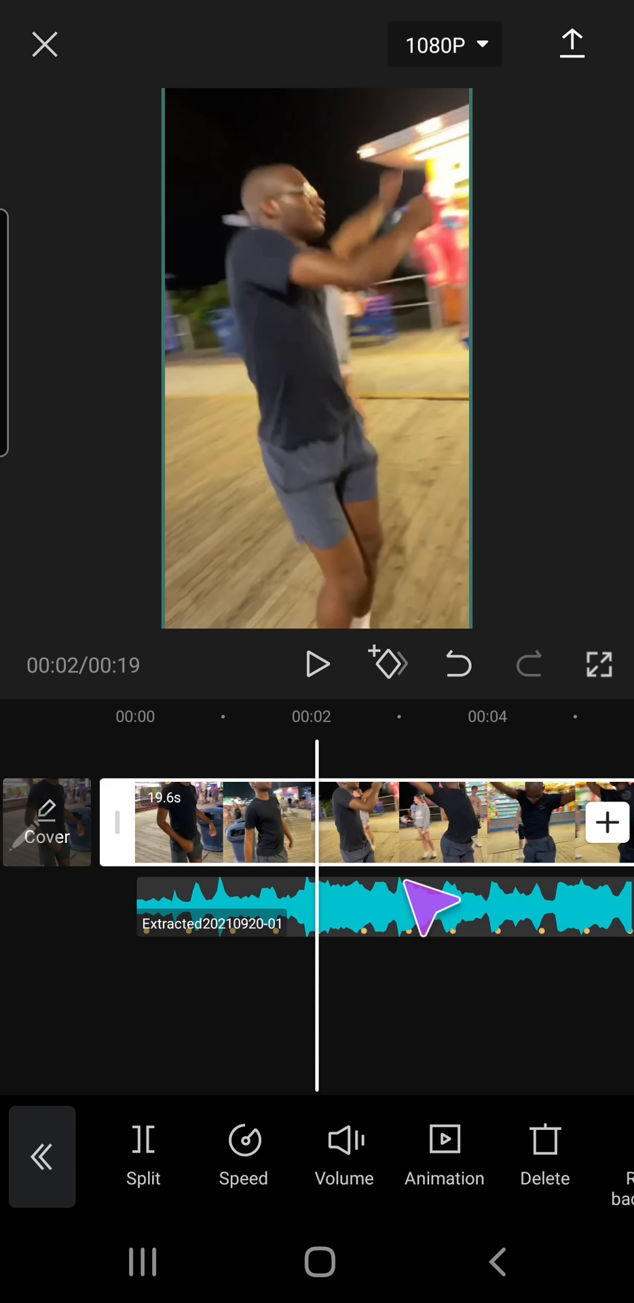
# Step: Cut the video at each beat marker and give every piece the Flash In speed curve
pyautogui.click(41, 1158)
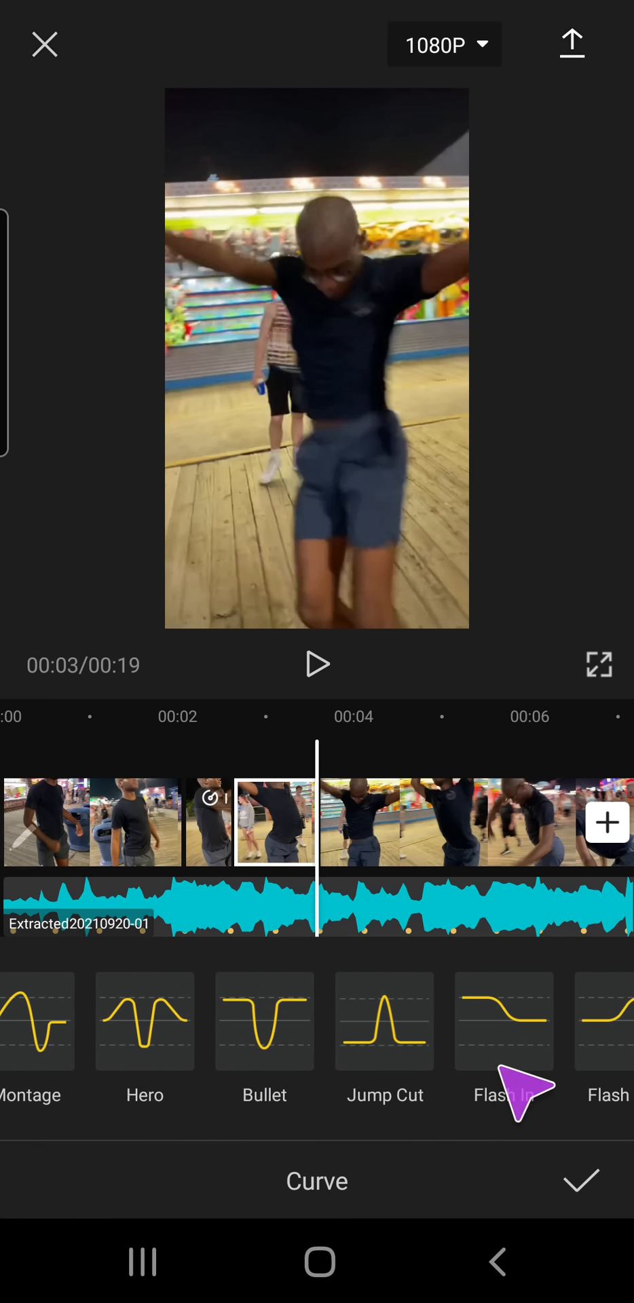
pyautogui.click(581, 1182)
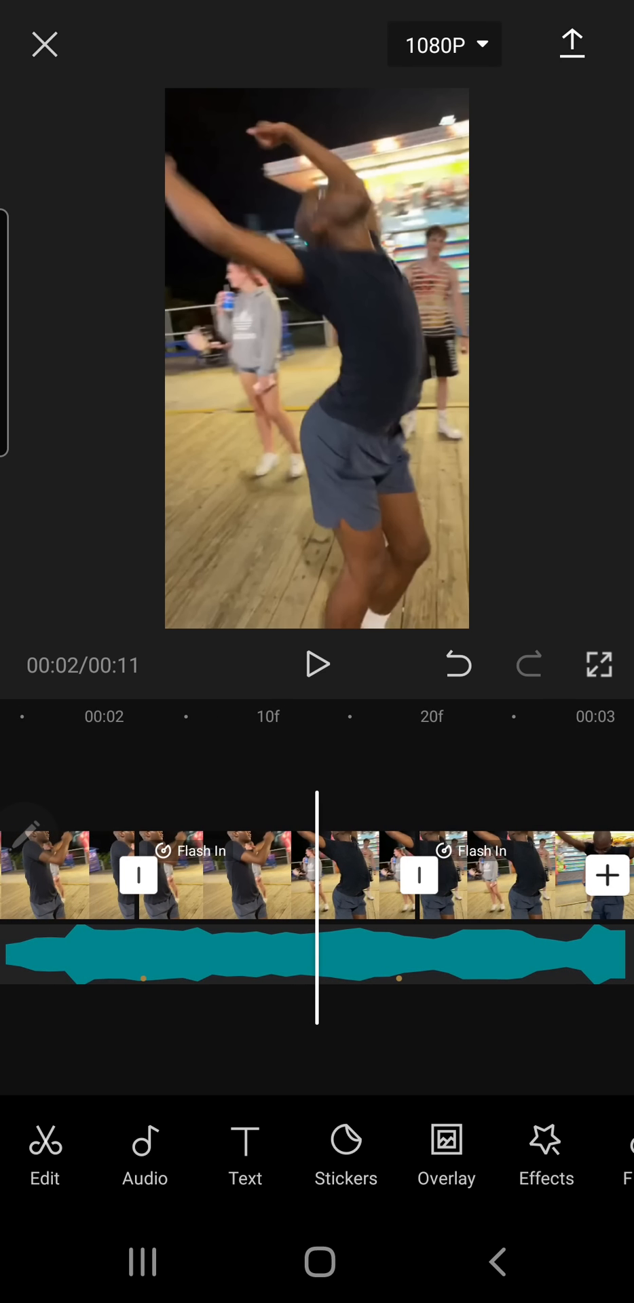
# Step: Keyframe a Flash In clip and set its exposure to -2 at the beat
pyautogui.click(242, 876)
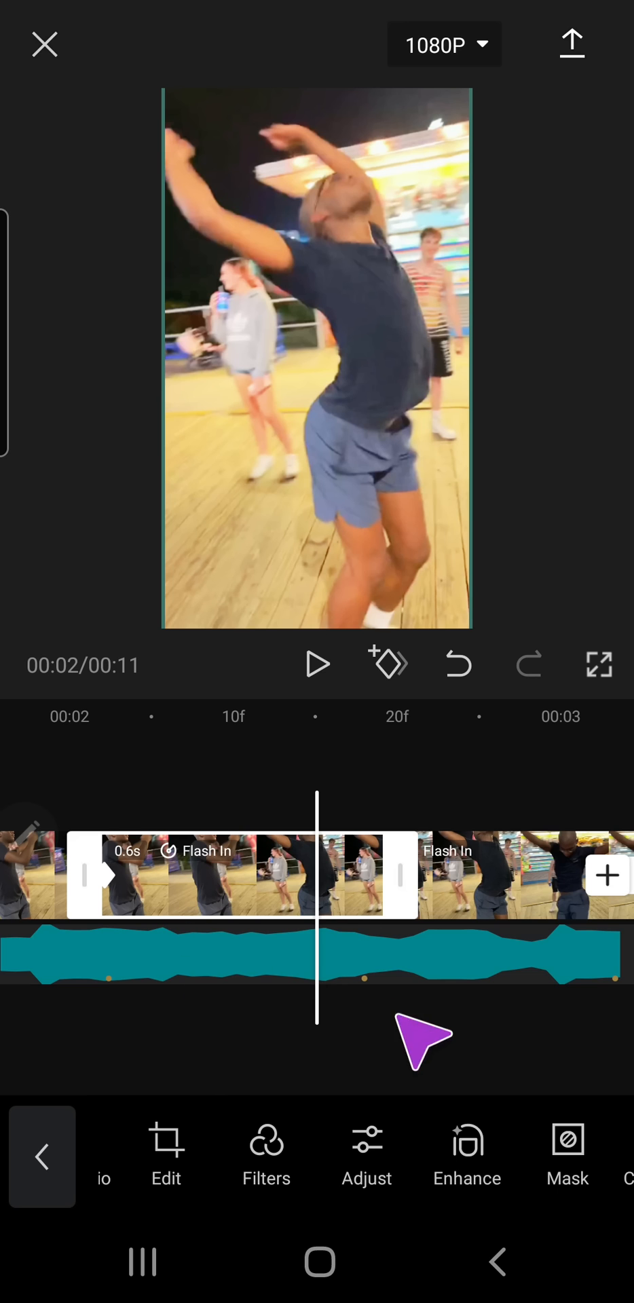
pyautogui.moveTo(346, 918)
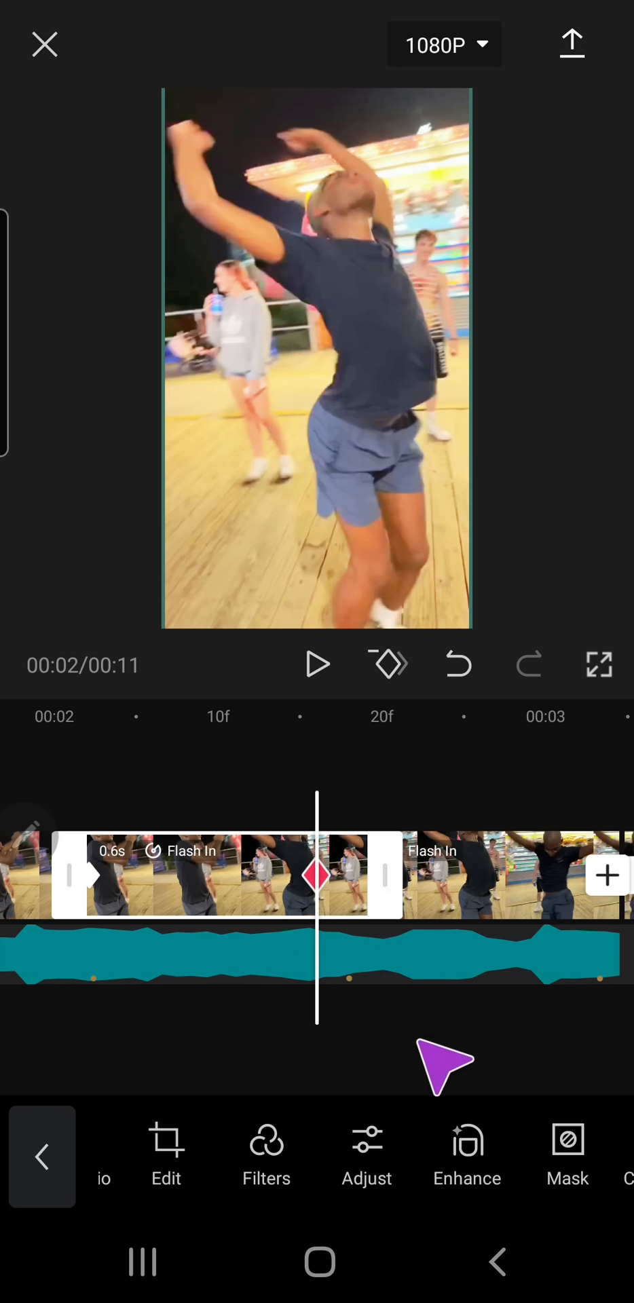
pyautogui.click(366, 1144)
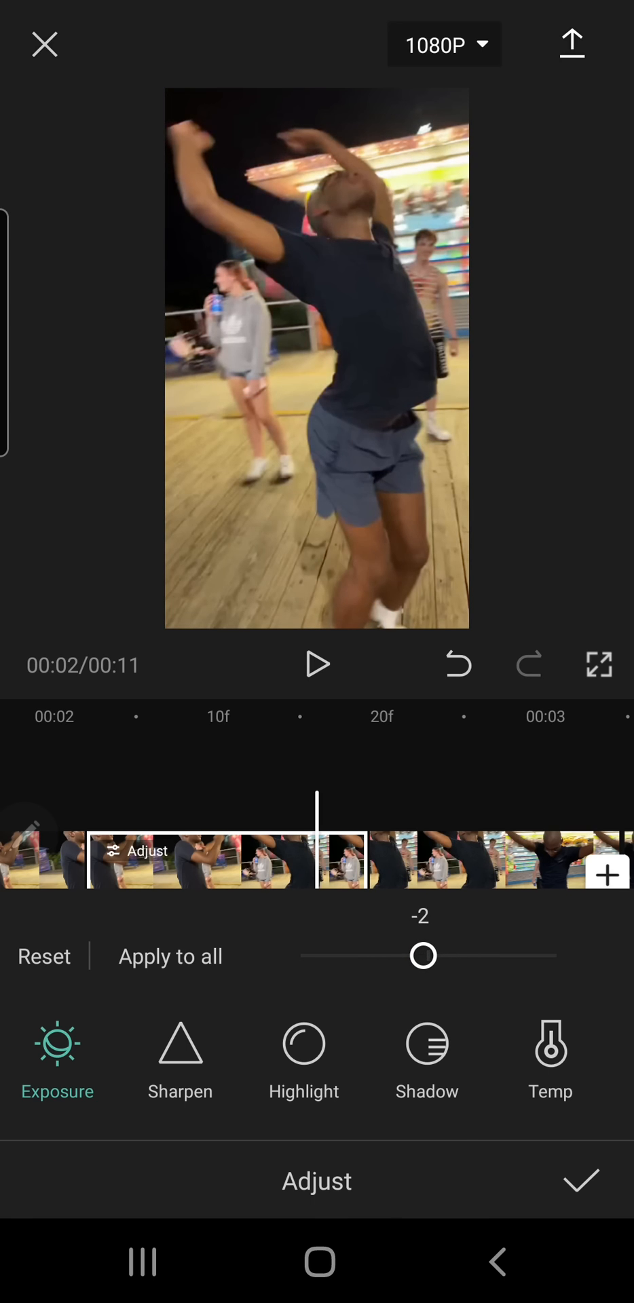
pyautogui.click(580, 1181)
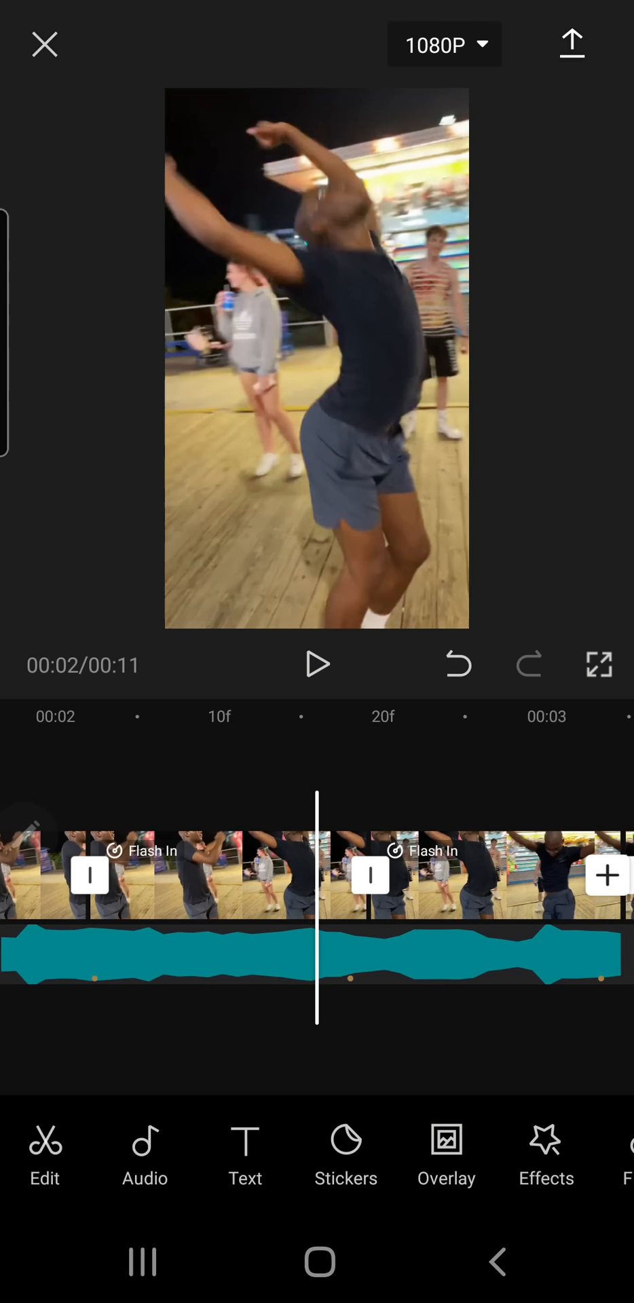
pyautogui.hscroll(3)
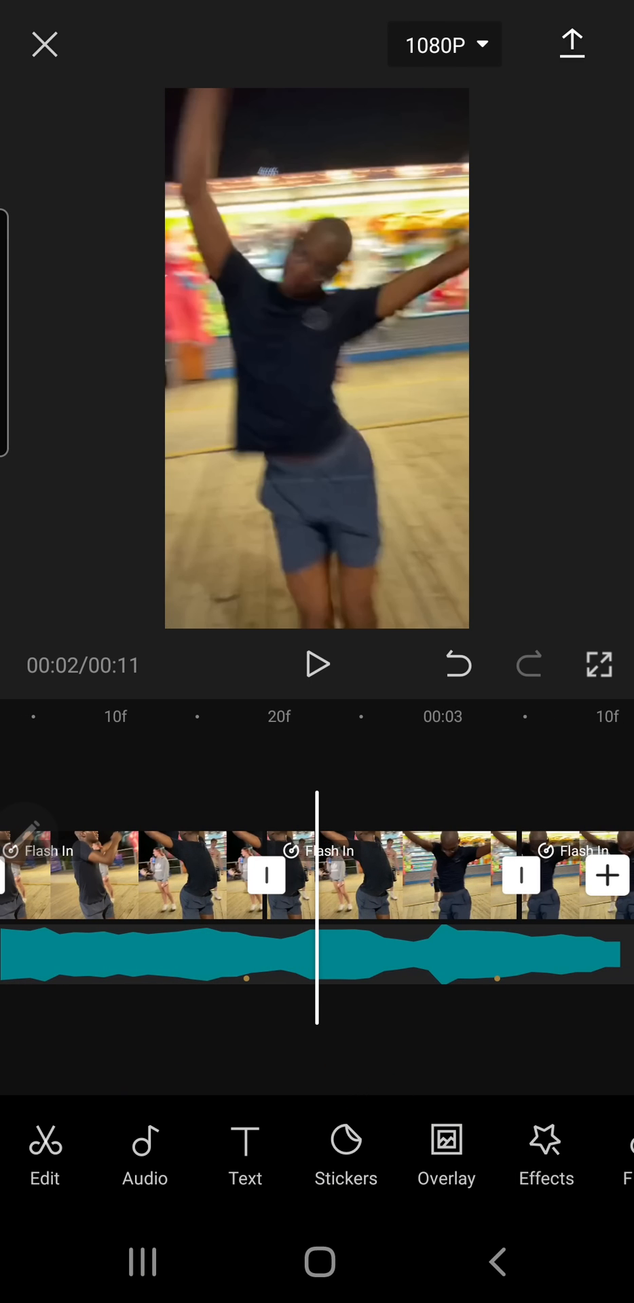